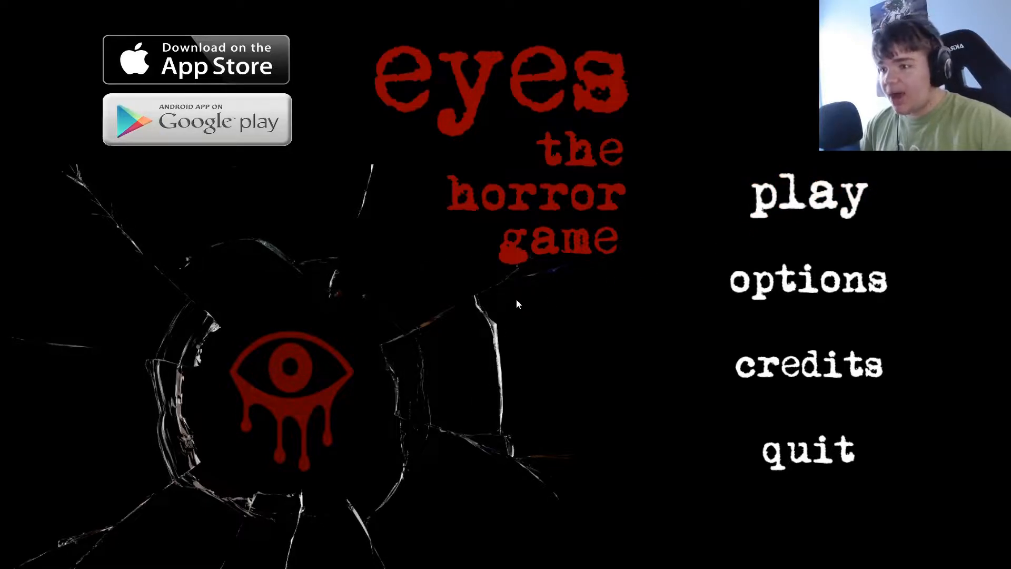
Start a new normal-difficulty game and reach the 20-money-bag briefing.
left_click(807, 193)
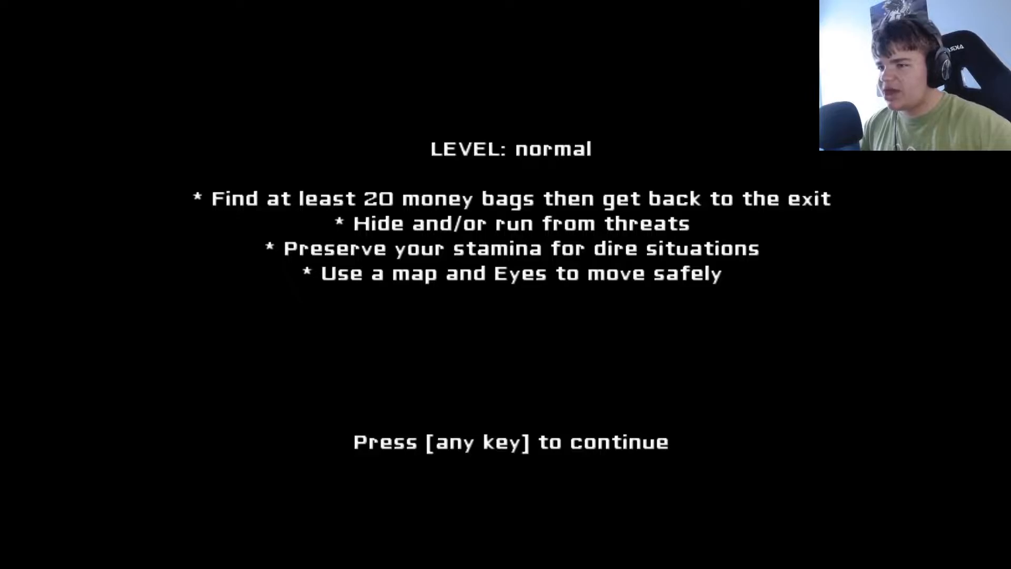
Enter the mansion and look through the Eyes until the round ends.
key("space")
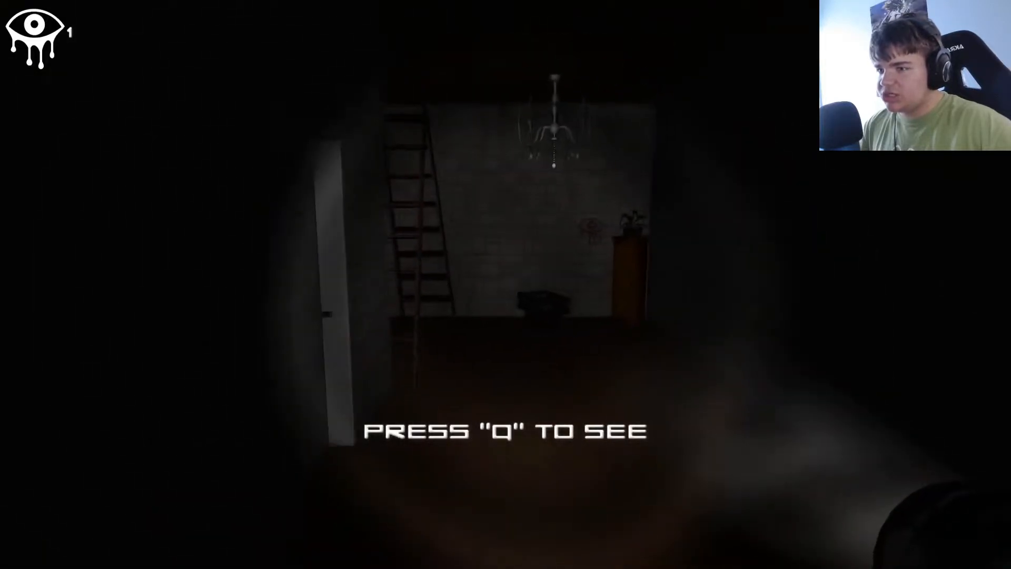
key("q")
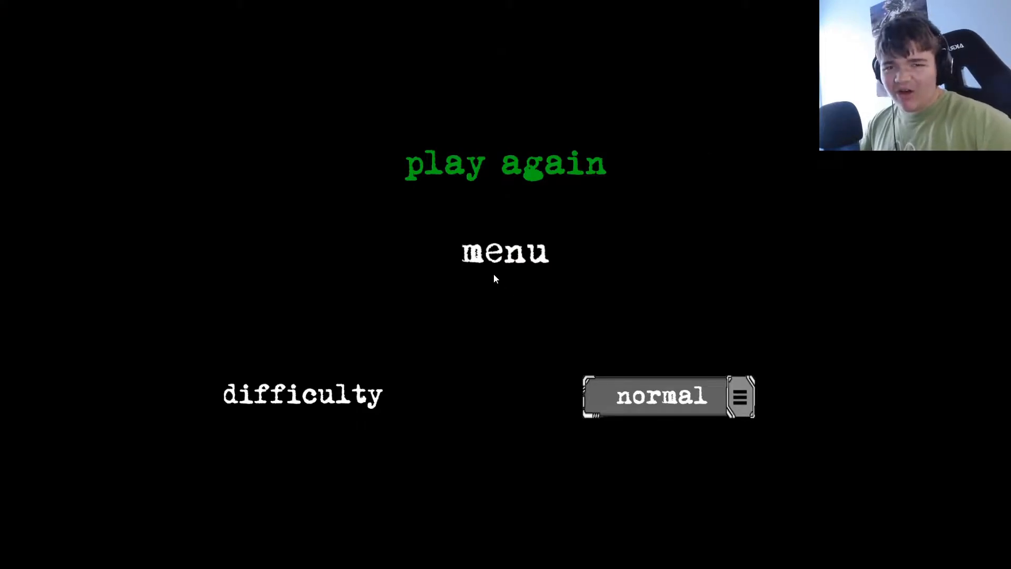
Replay on casual difficulty and gather money bags until the round ends.
left_click(505, 163)
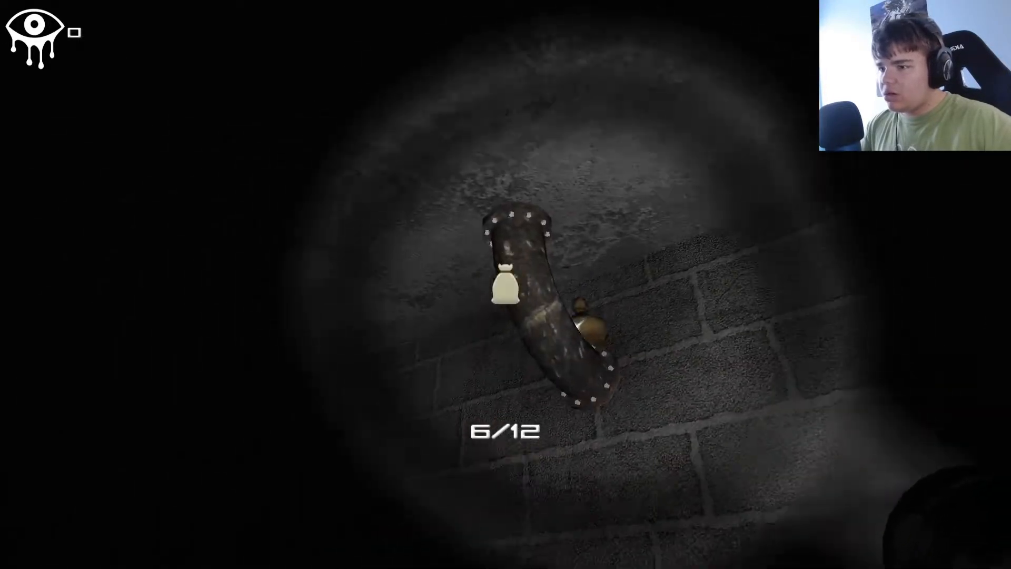
mouse_move(506, 284)
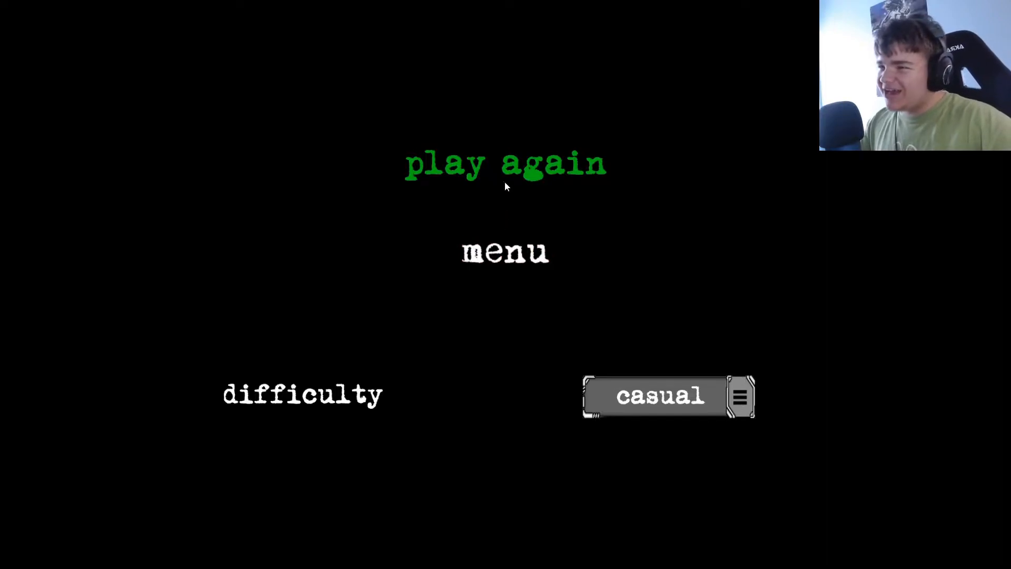
left_click(505, 163)
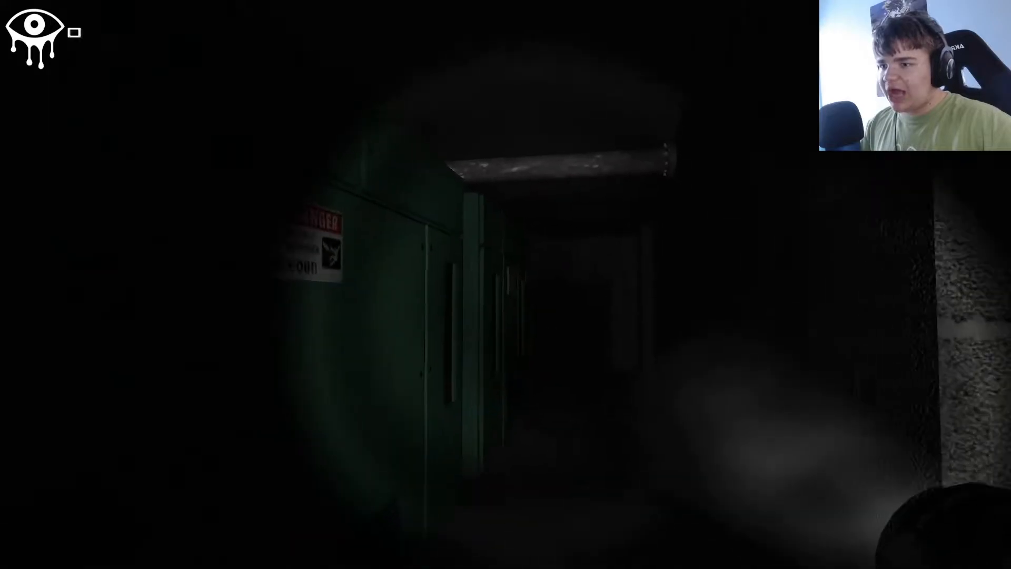
Walk forward down the dark corridor past the DANGER sign until blackout.
key("w")
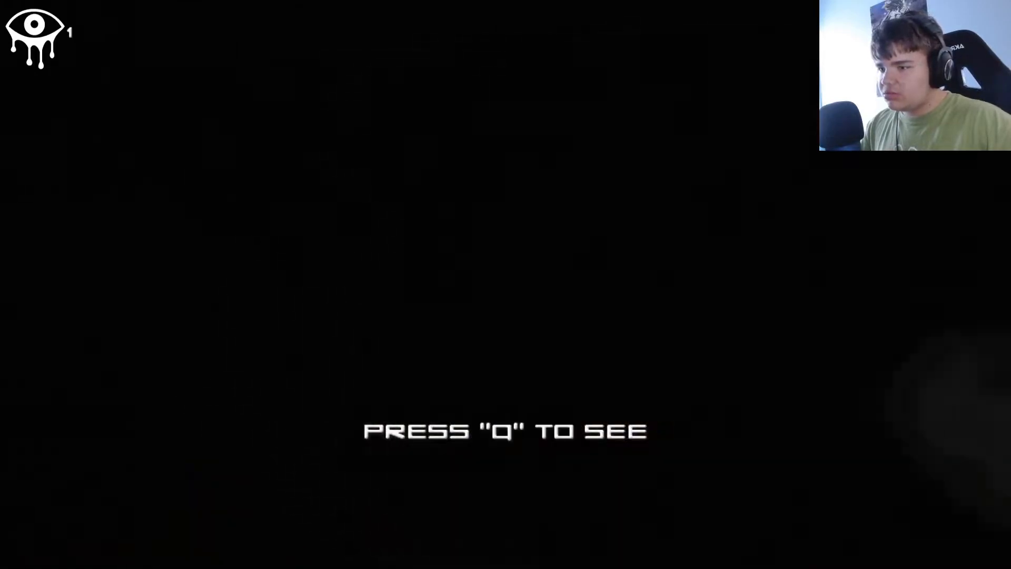
Look through the Eyes to regain vision and continue to the closed door.
key("q")
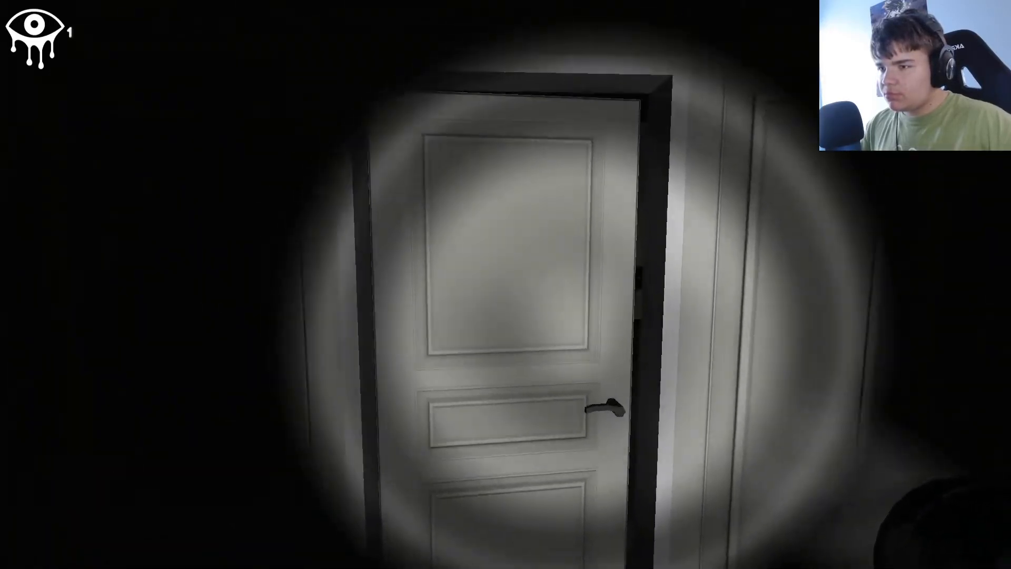
Search the iron-banded wooden chest to win the run.
left_click(605, 407)
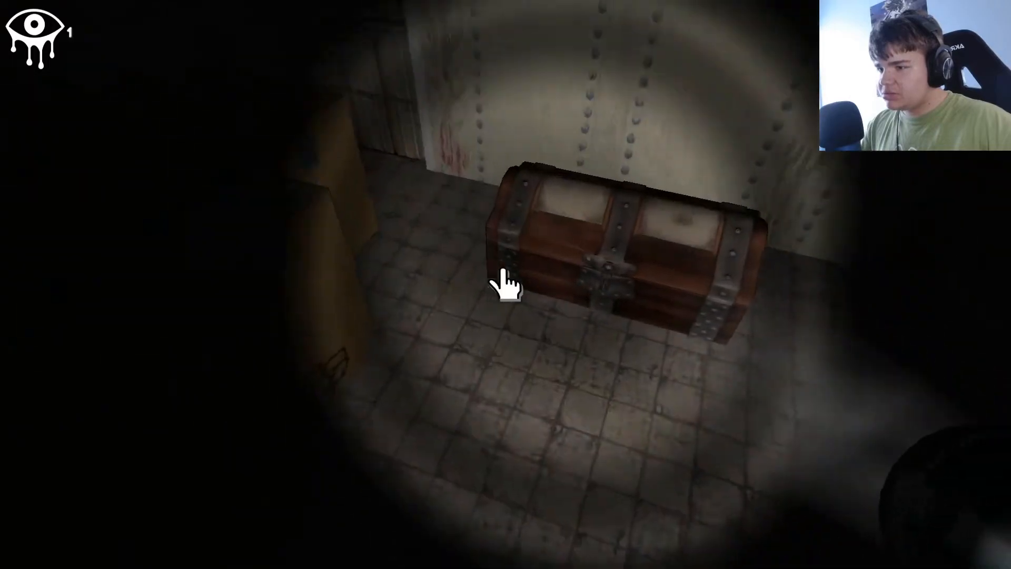
left_click(509, 284)
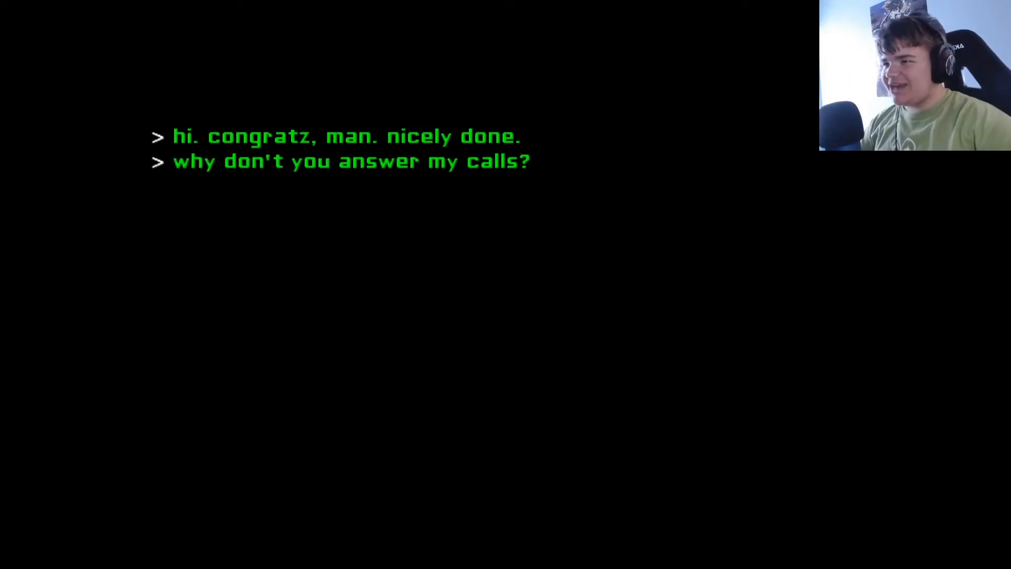
Begin replying 'i don't wann' to the ending chat about unanswered calls.
type("i don't wann")
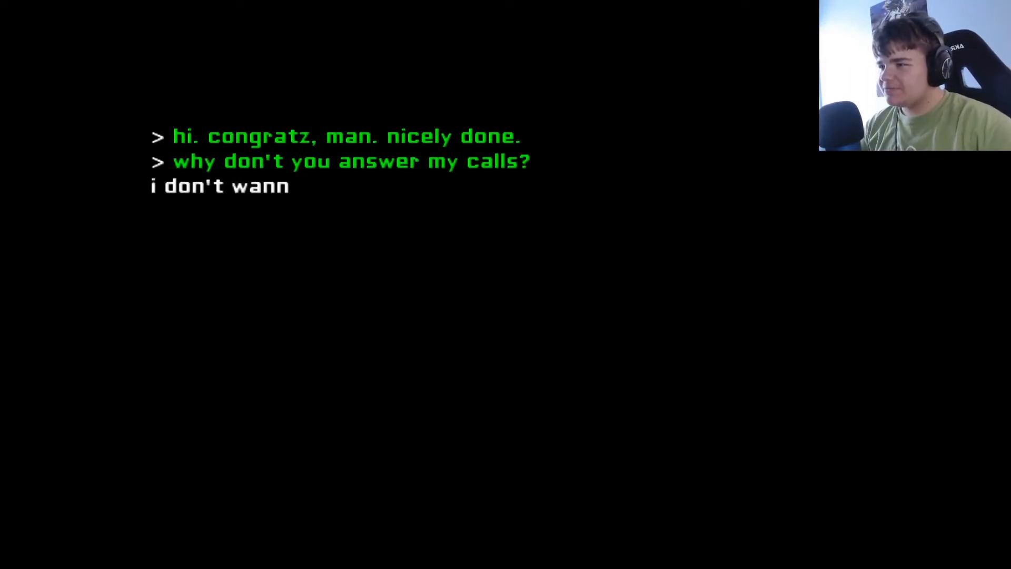